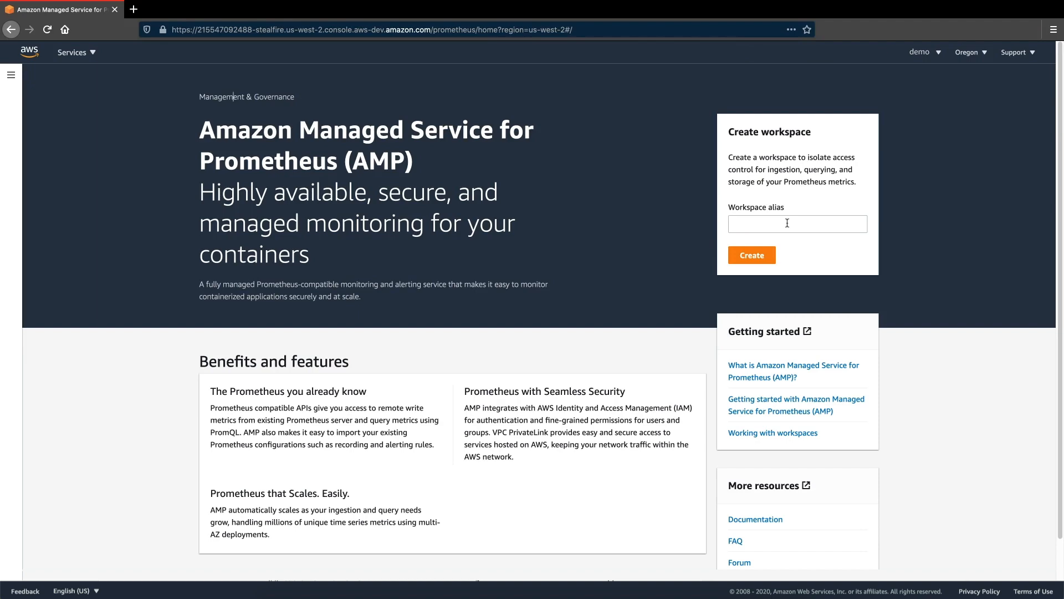
# Step: Create a Prometheus workspace with alias myprod-workspace
pyautogui.write('myprod-workspace')
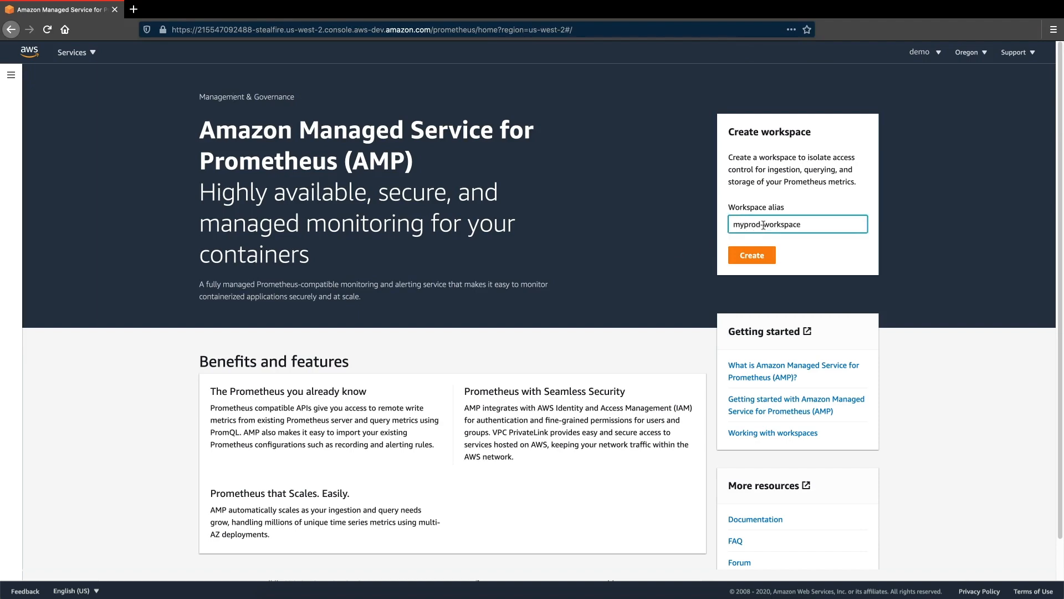
pyautogui.click(752, 255)
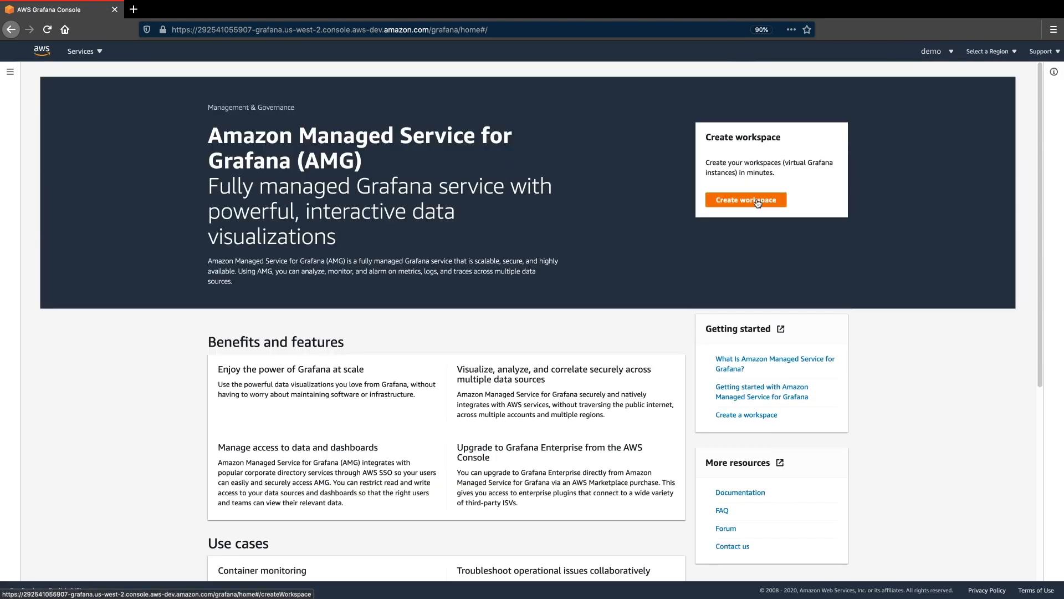
# Step: Start a new Grafana workspace named my-grafana-workspace and continue to Configure settings
pyautogui.click(745, 200)
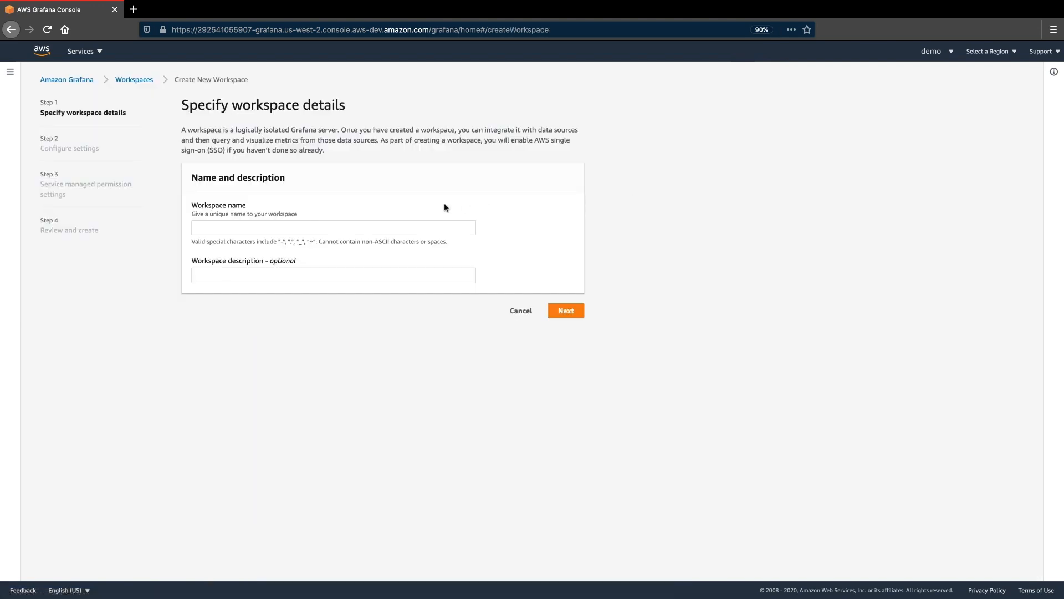
pyautogui.write('my-grafana-workspace')
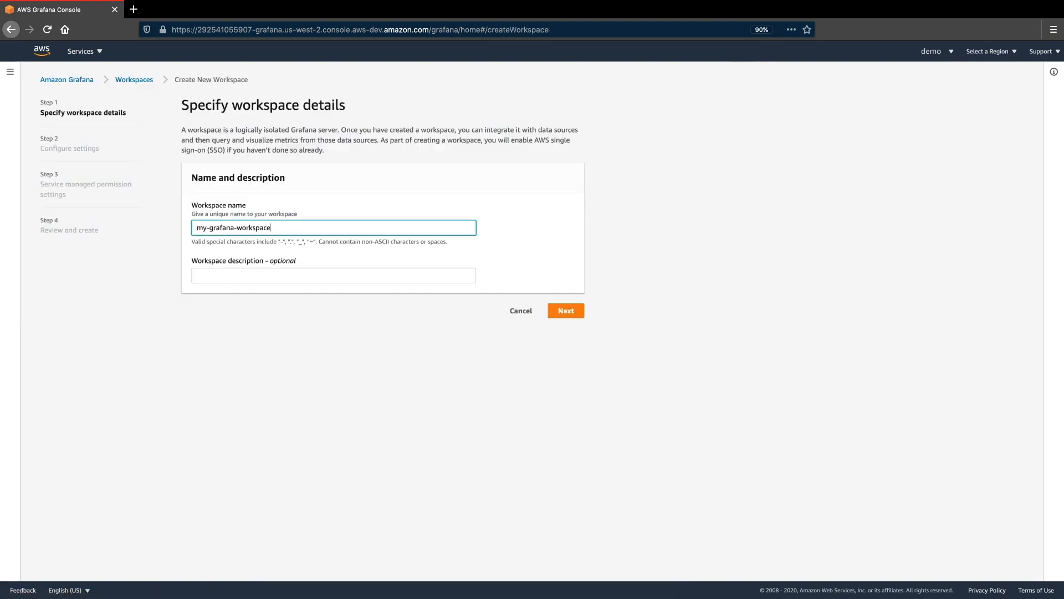
pyautogui.click(564, 311)
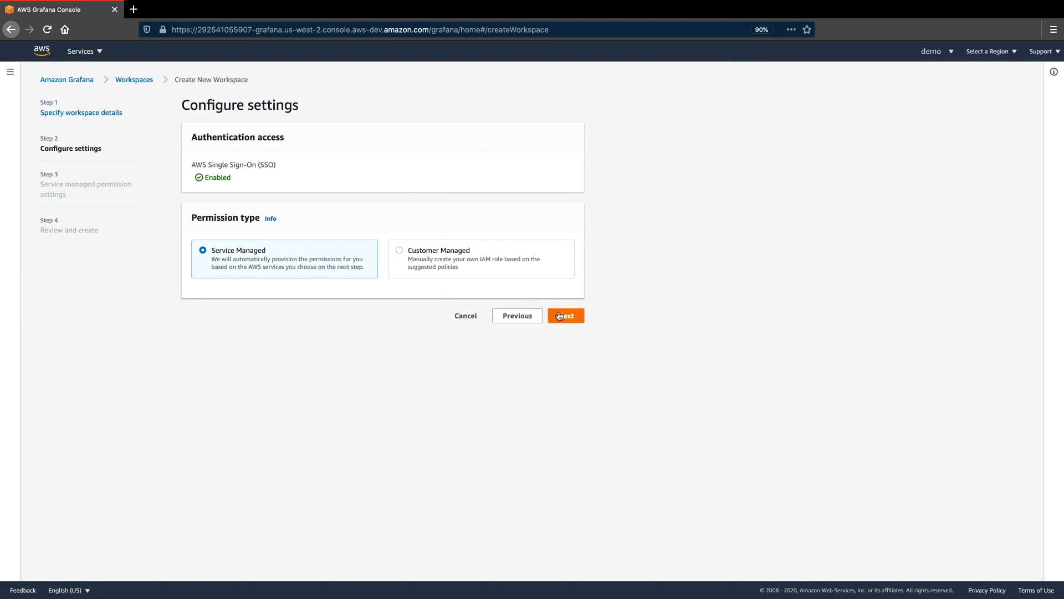
# Step: Grant all data sources and SNS notifications, review, and create my-grafana-workspace
pyautogui.click(565, 315)
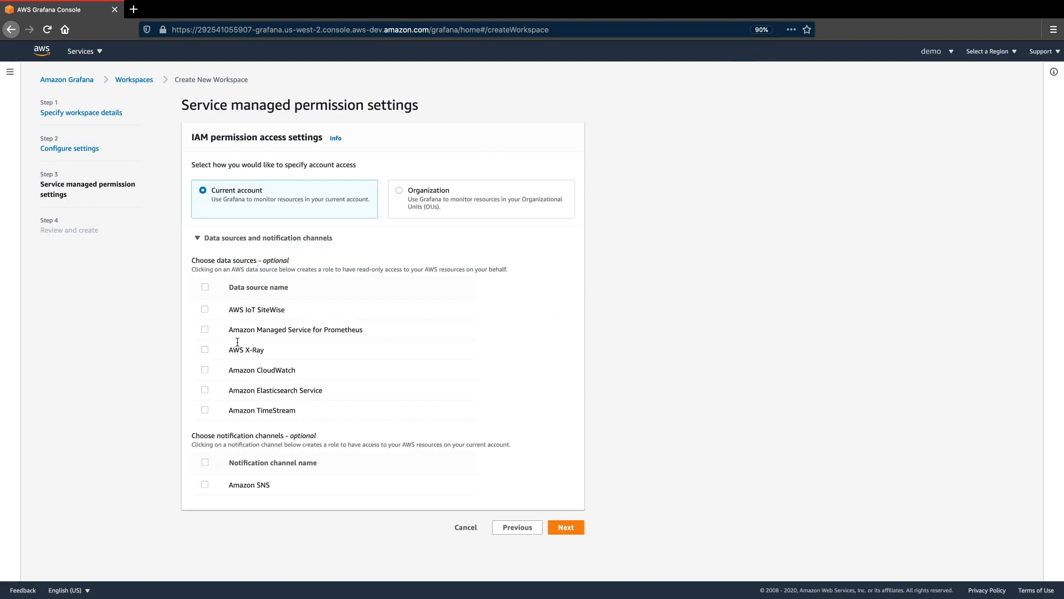
pyautogui.click(204, 286)
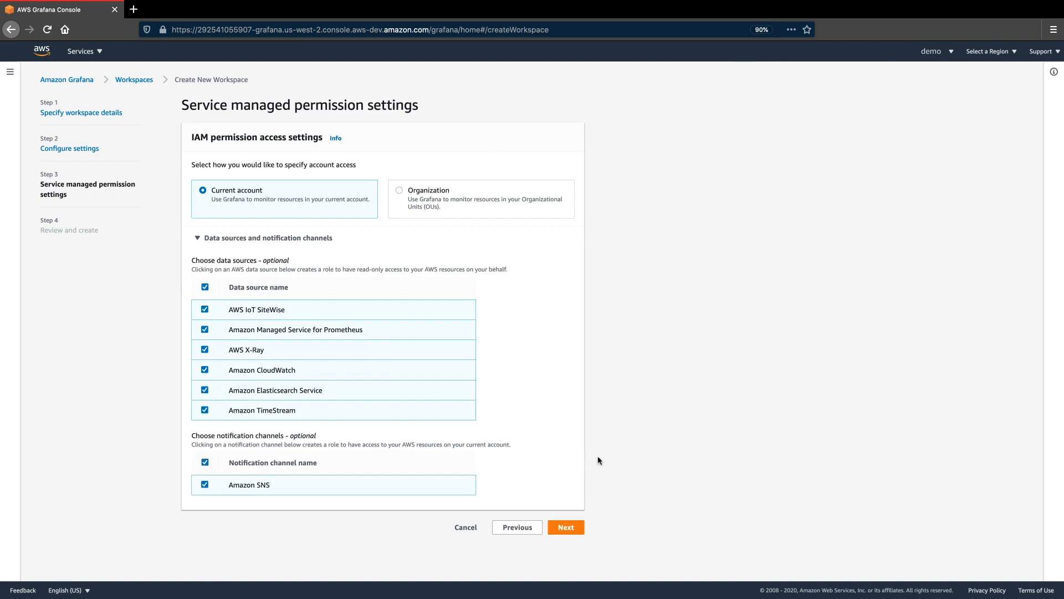
pyautogui.click(565, 526)
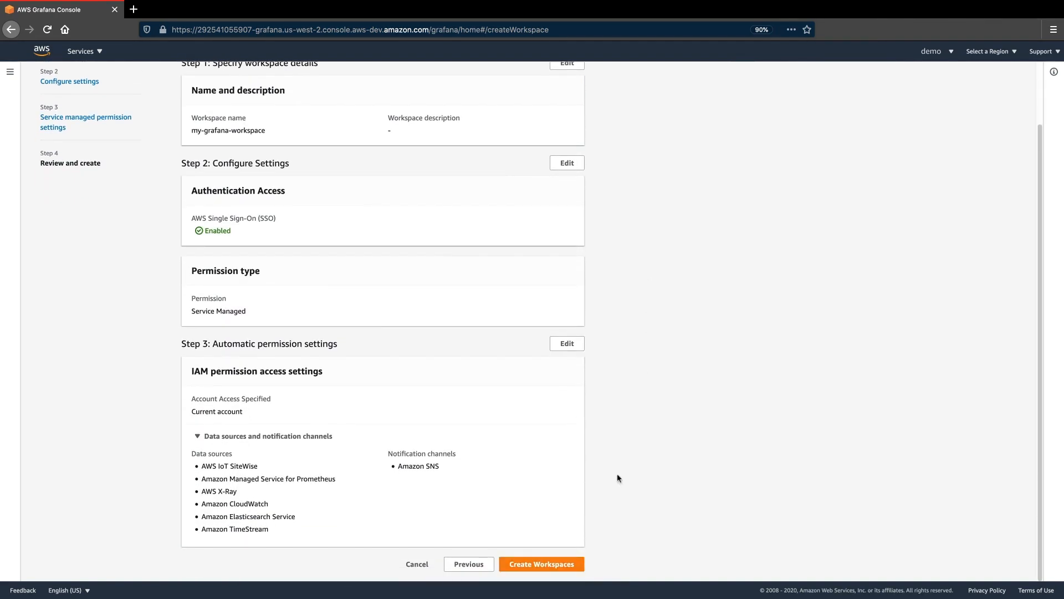
pyautogui.click(541, 563)
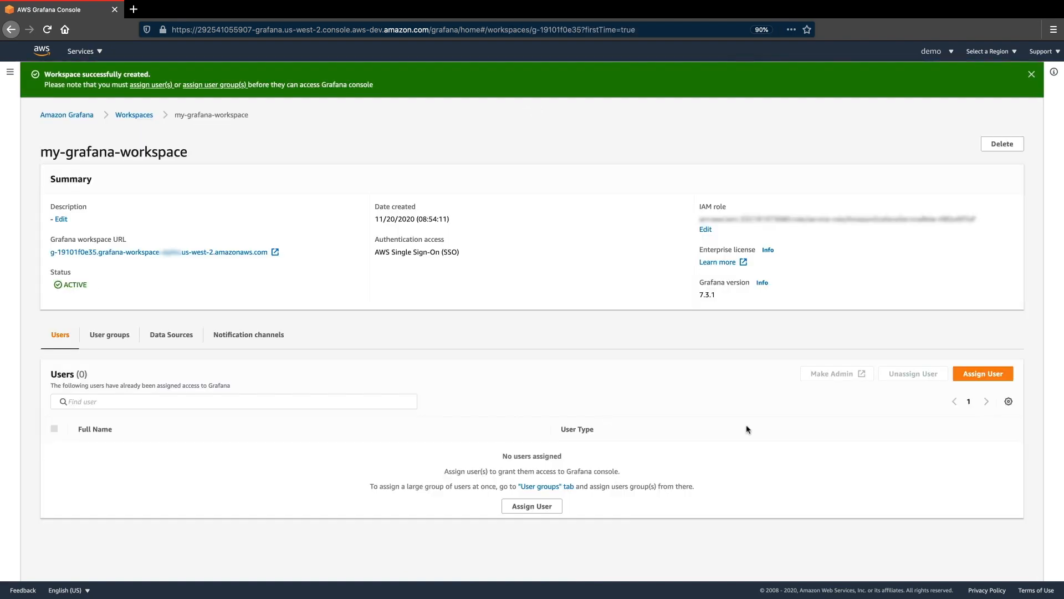
# Step: Assign both listed users to my-grafana-workspace with the USER type
pyautogui.click(981, 373)
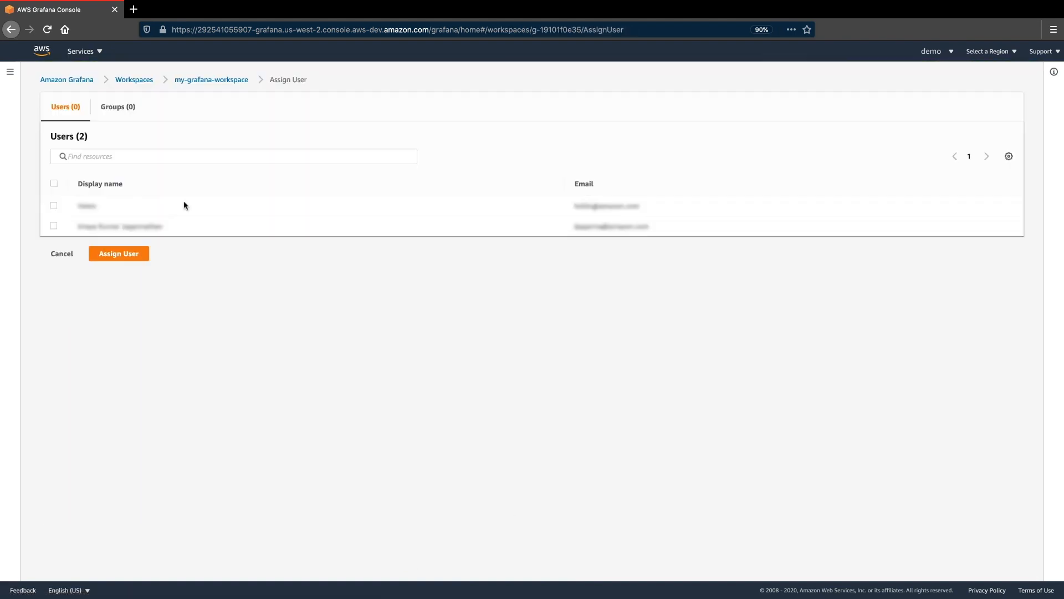
pyautogui.click(53, 183)
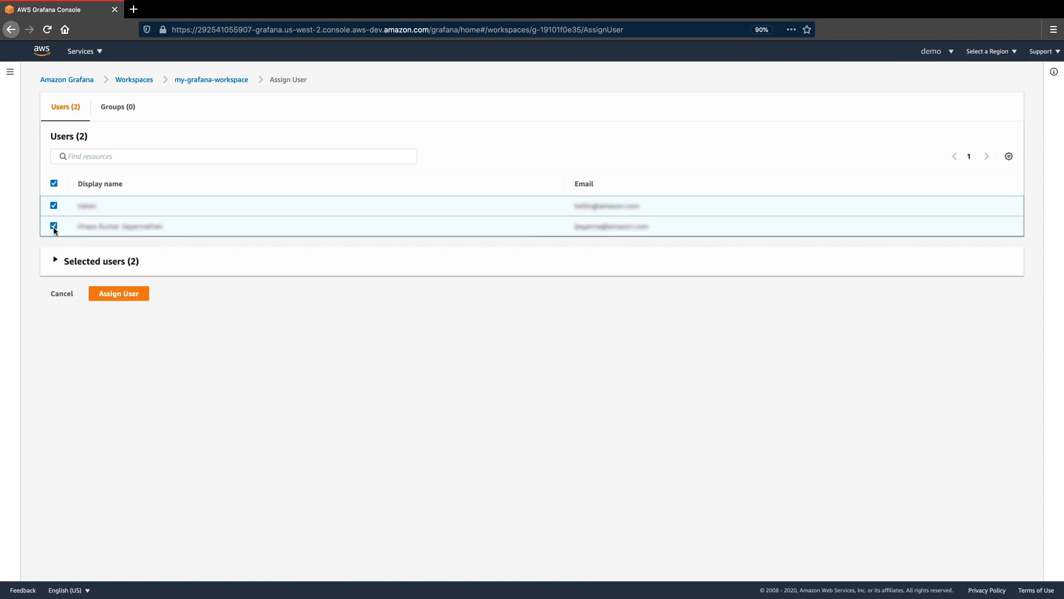
pyautogui.click(118, 293)
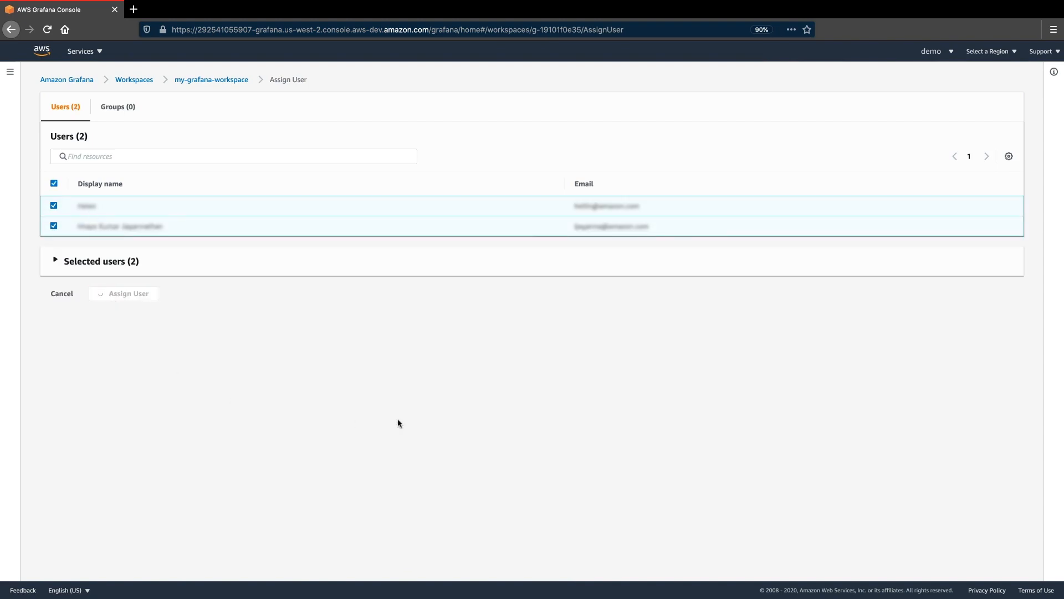
pyautogui.click(123, 292)
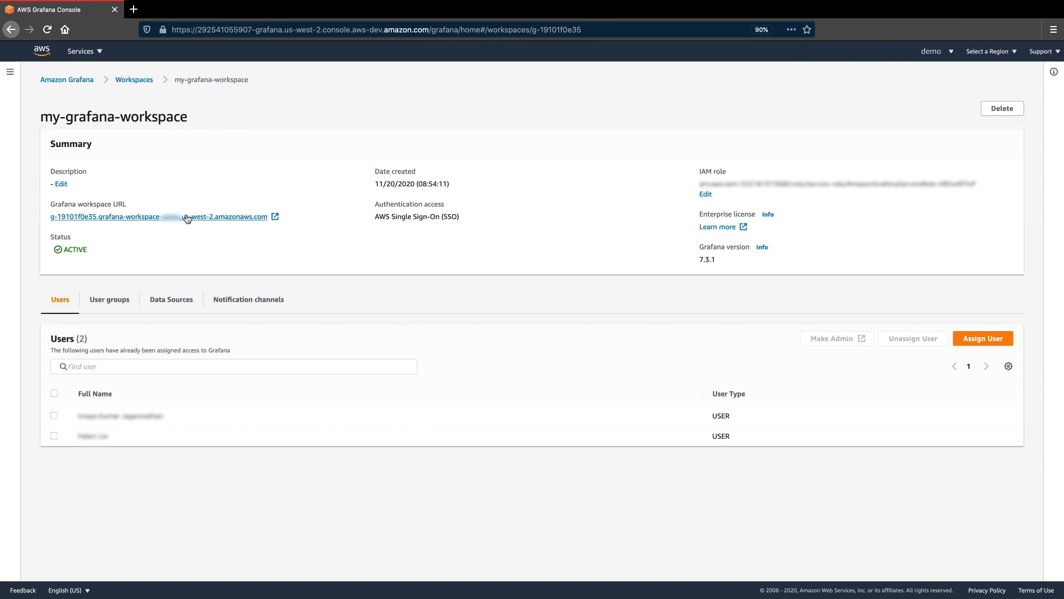
# Step: Open the workspace's Grafana URL and sign in through AWS SSO with the username
pyautogui.click(156, 216)
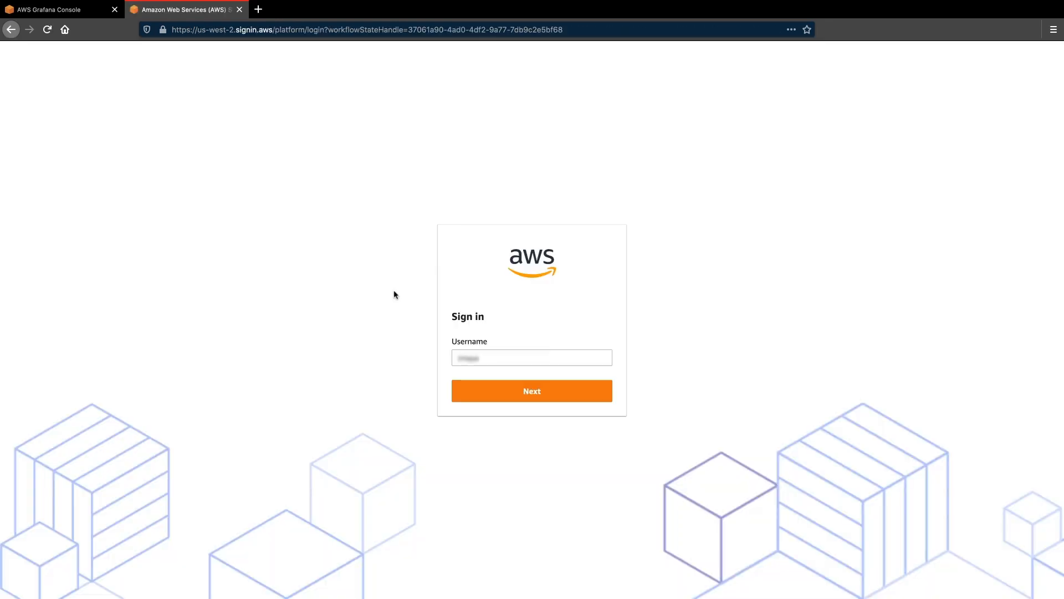
pyautogui.moveTo(514, 343)
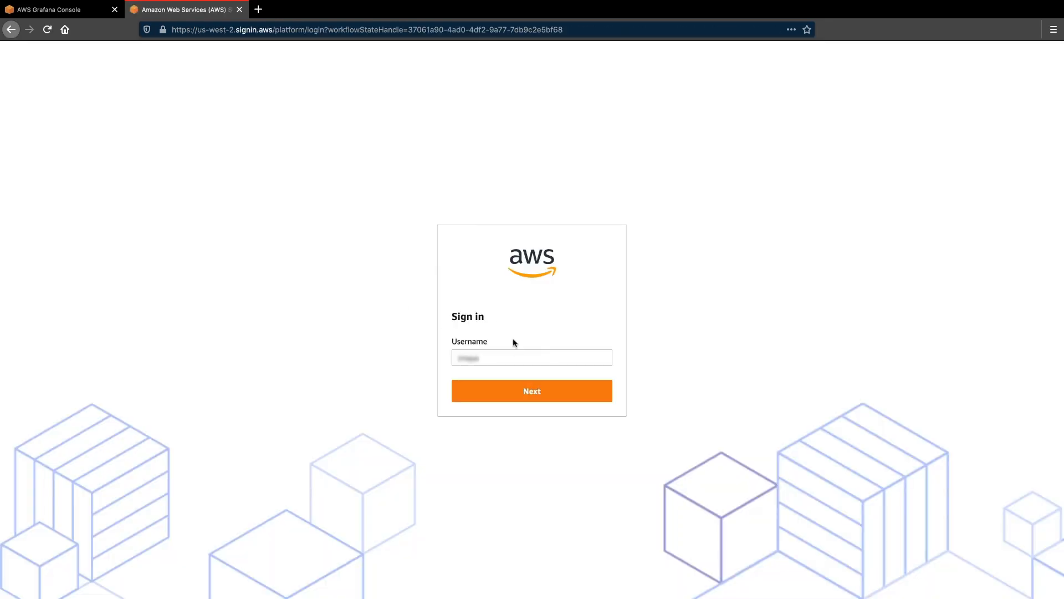
pyautogui.click(531, 390)
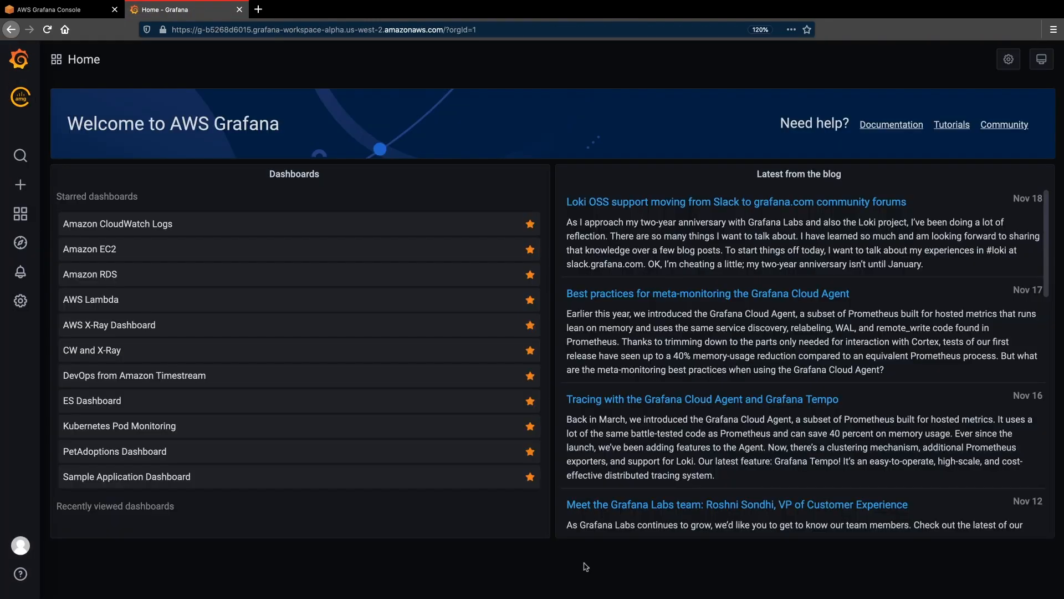
# Step: Go to Configuration > Data Sources and start adding a new data source
pyautogui.click(20, 300)
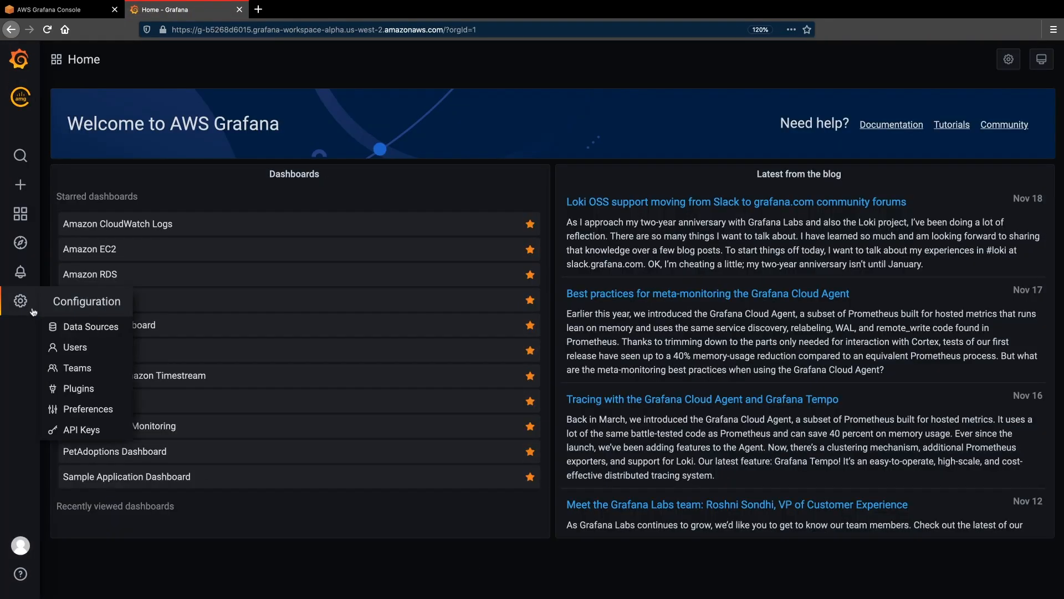
pyautogui.click(89, 326)
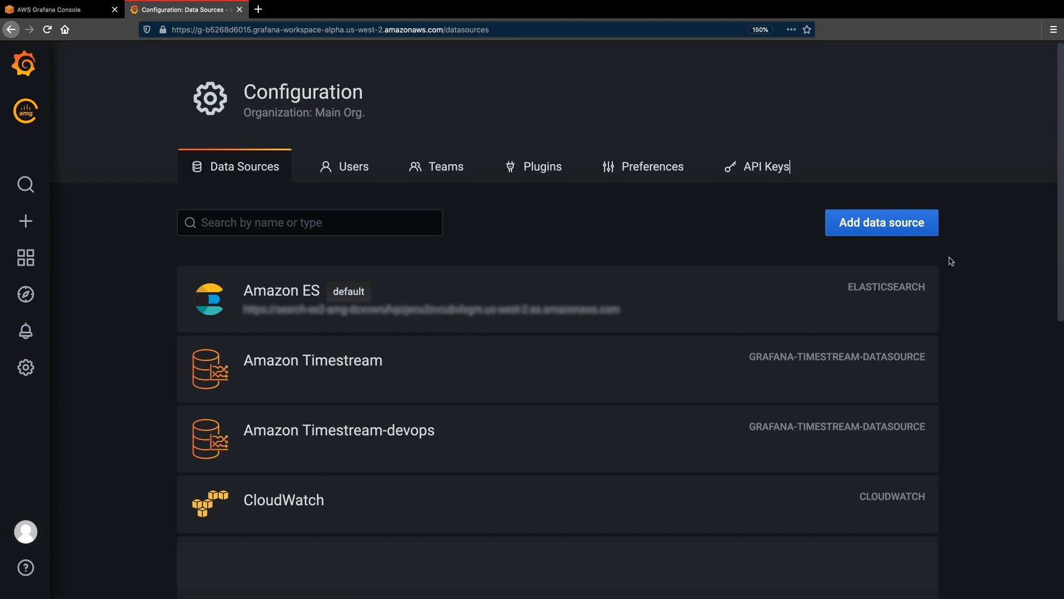
pyautogui.click(882, 222)
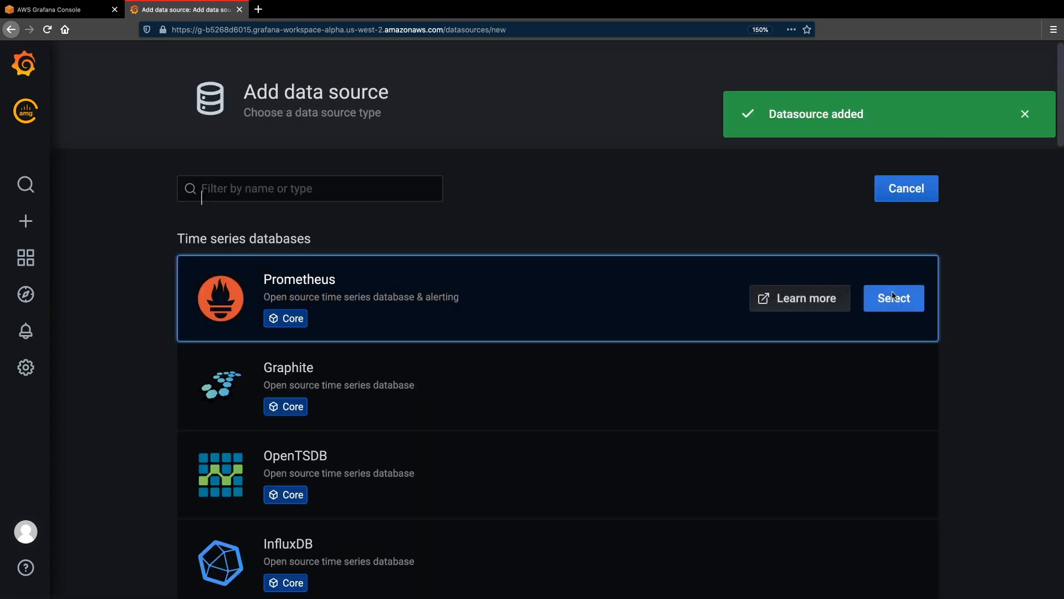
# Step: Save and test a Prometheus data source named new-prom, then return to Grafana home
pyautogui.click(894, 298)
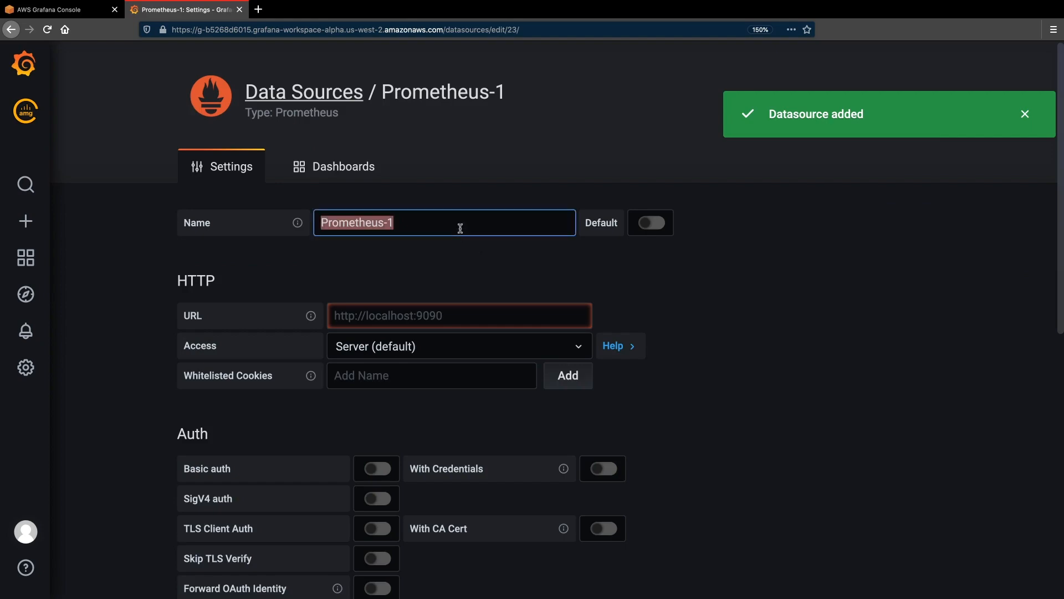
pyautogui.write('new-prom')
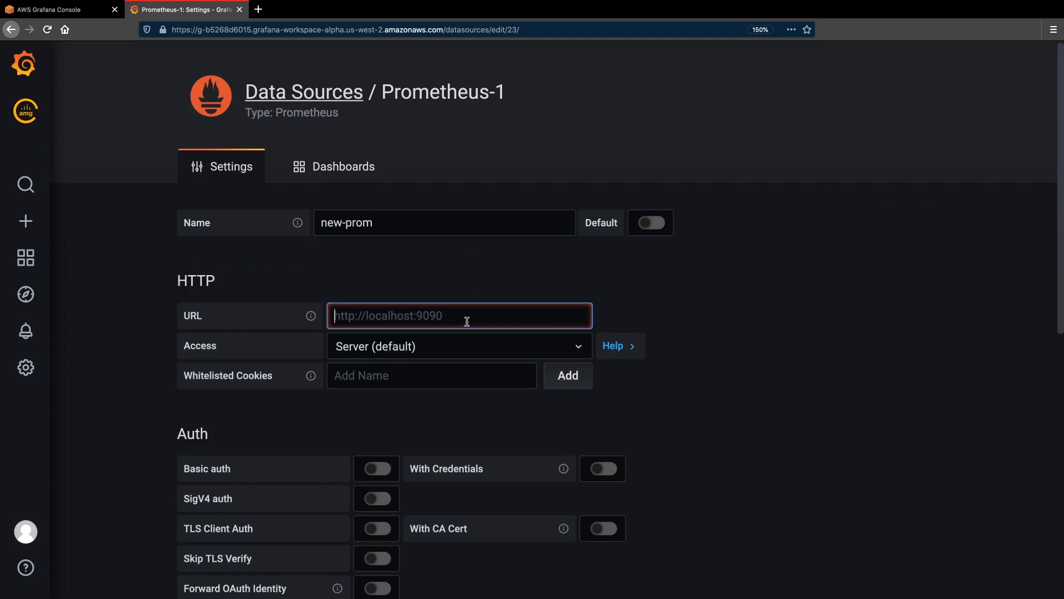
pyautogui.scroll(-3)
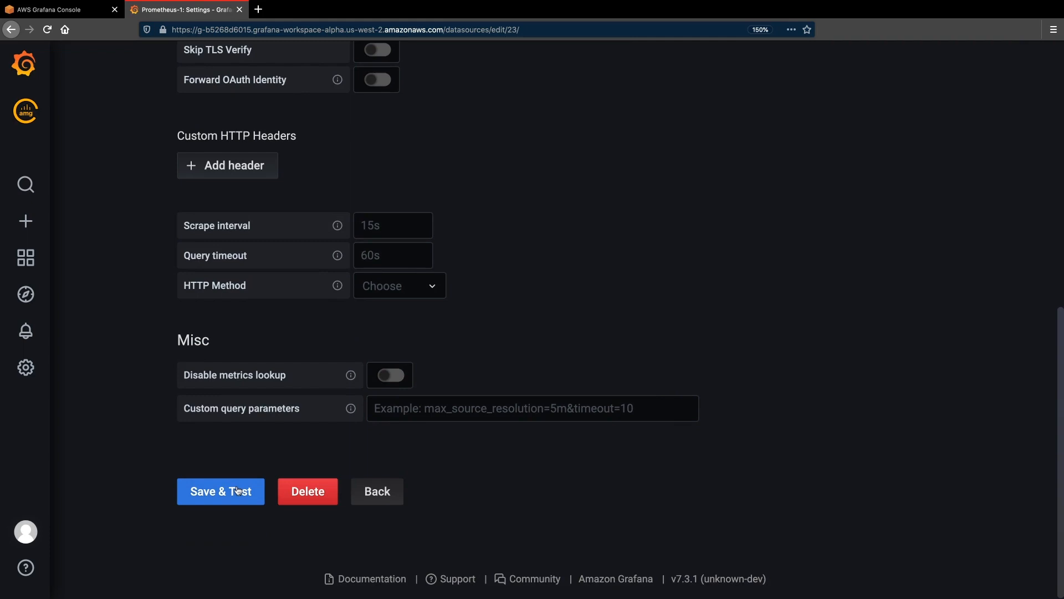
pyautogui.click(220, 491)
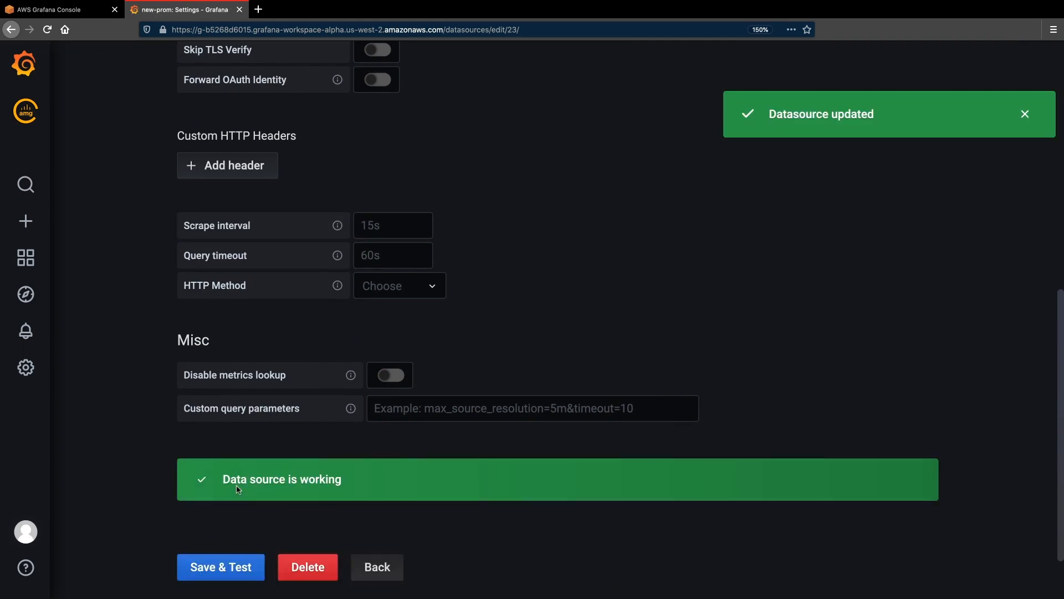
pyautogui.click(376, 567)
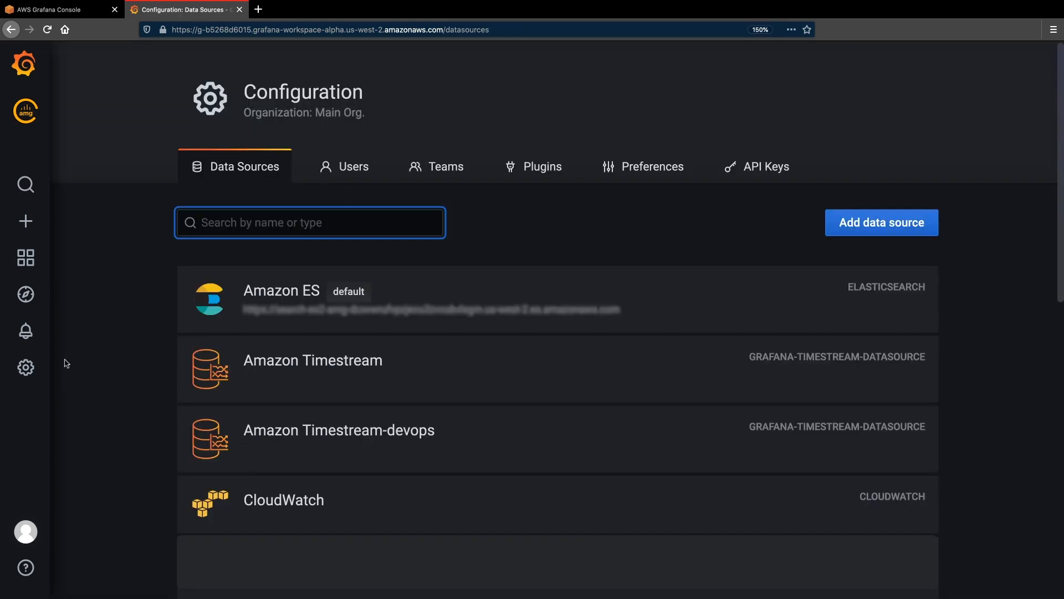
pyautogui.click(25, 63)
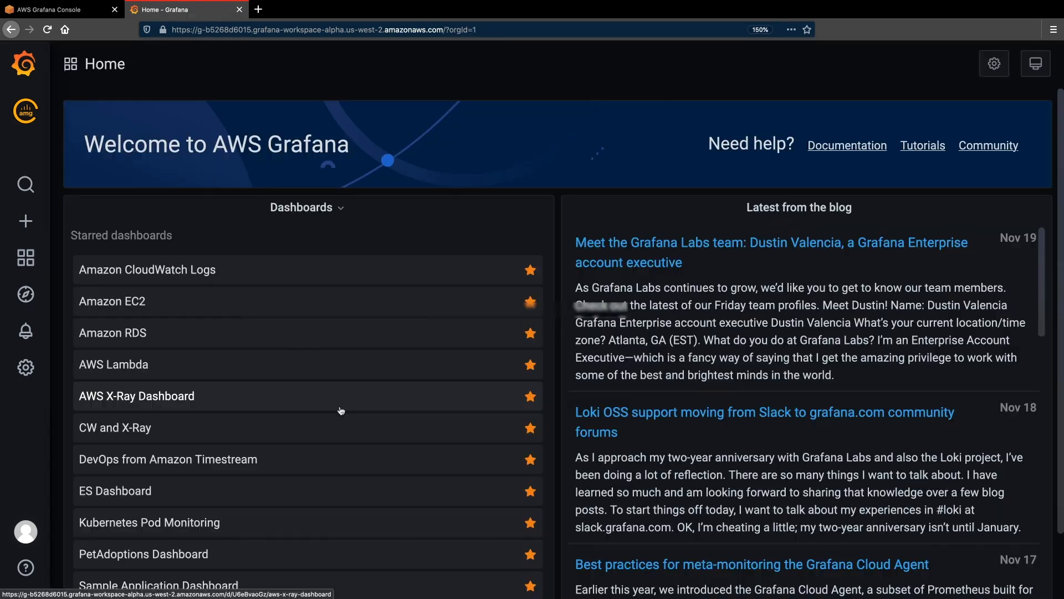
pyautogui.moveTo(363, 527)
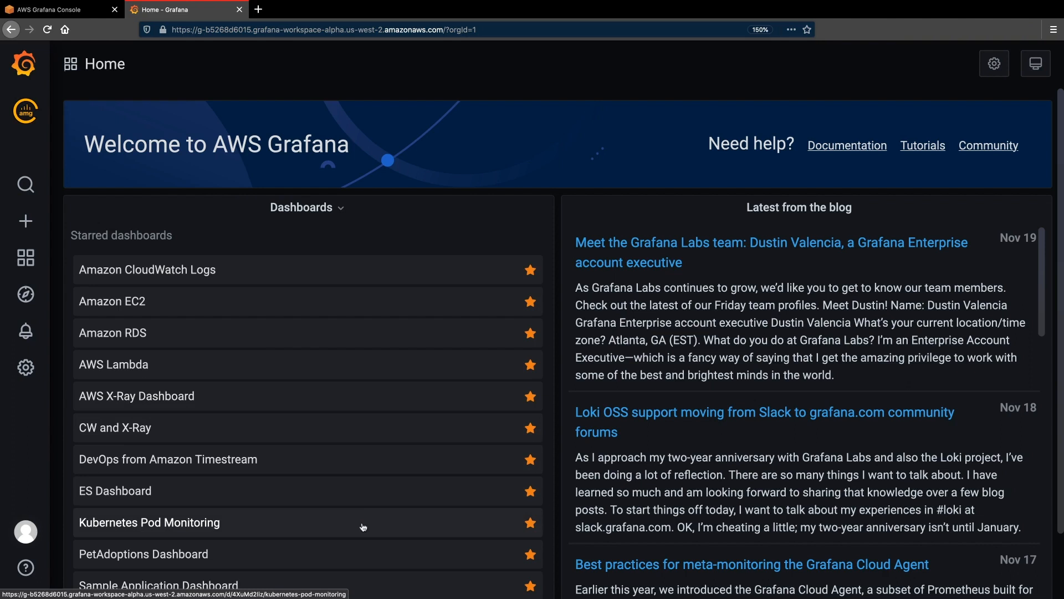
# Step: Open the Kubernetes Pod Monitoring dashboard from the starred dashboards list
pyautogui.click(149, 523)
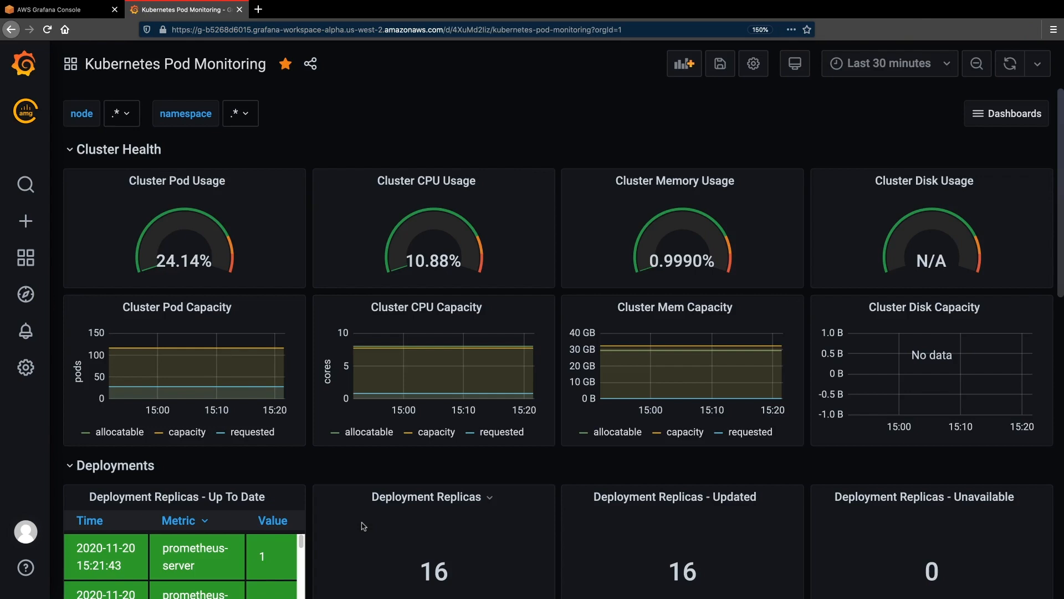
pyautogui.moveTo(204, 338)
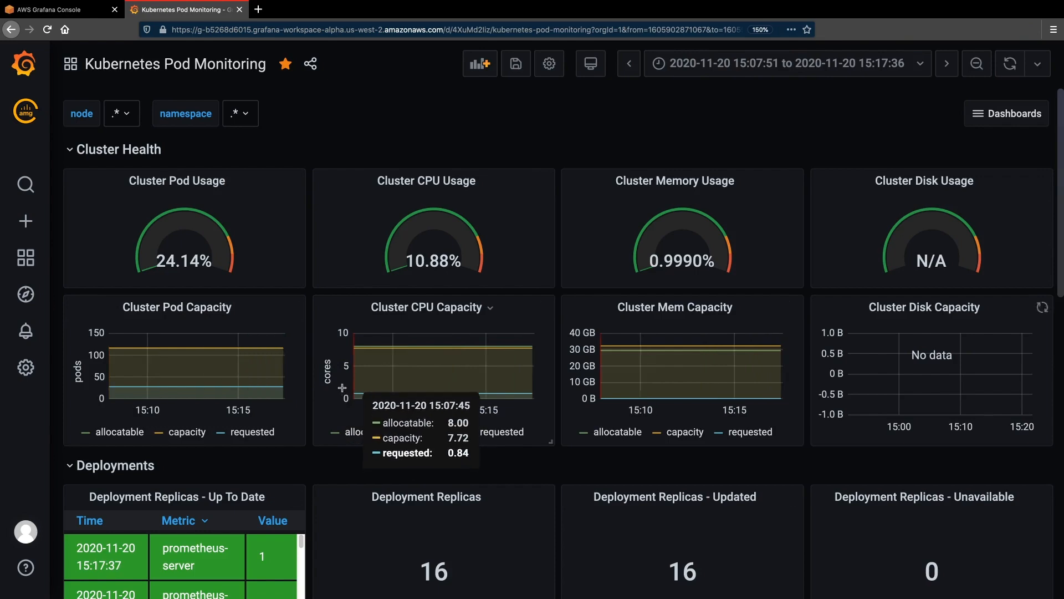
pyautogui.moveTo(385, 392)
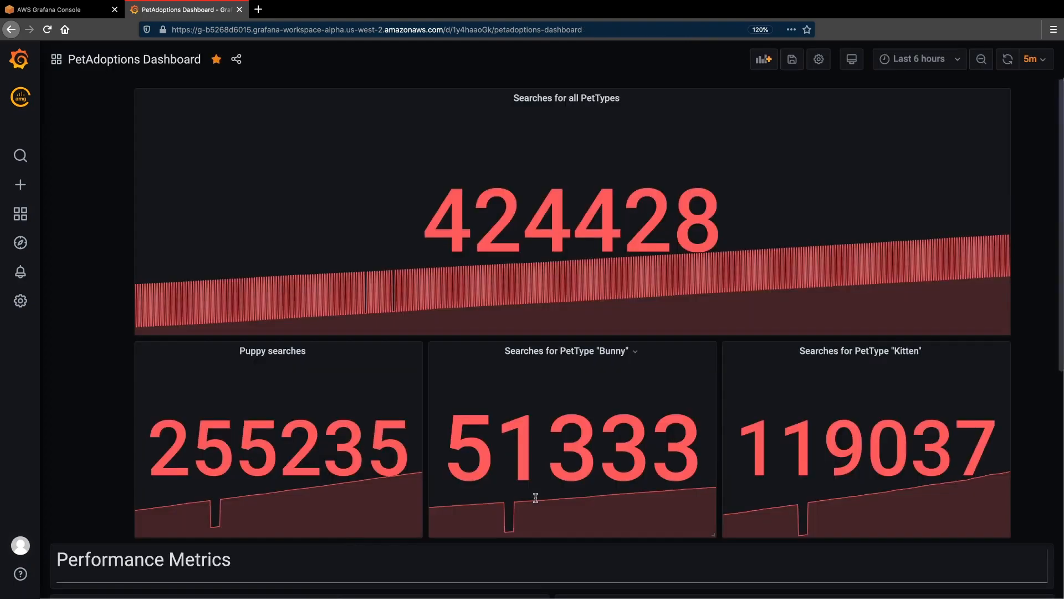
# Step: Add a new panel to PetAdoptions Dashboard and browse its data source options
pyautogui.scroll(-3)
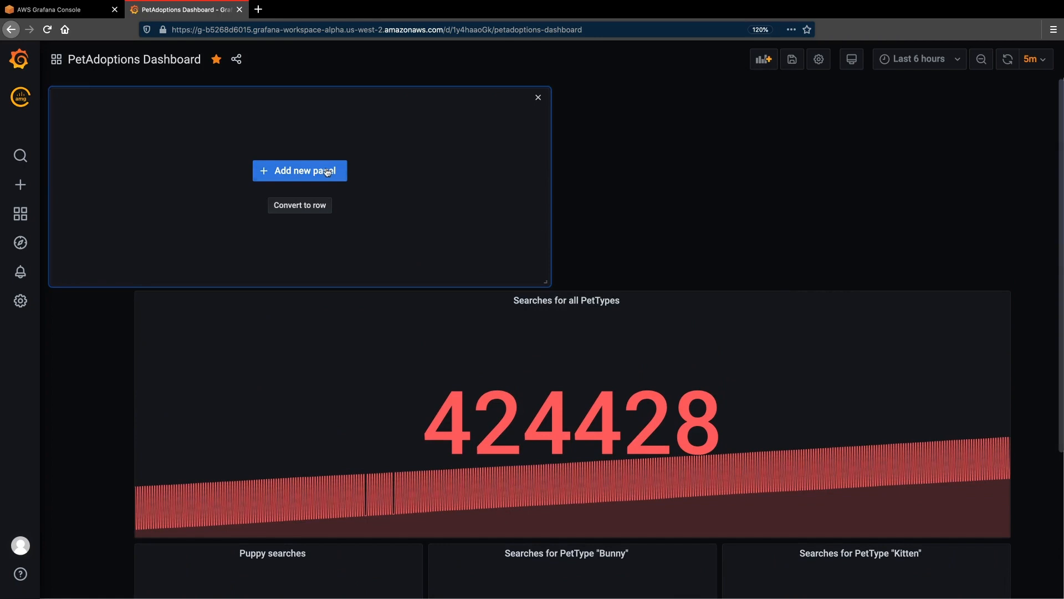
pyautogui.click(300, 170)
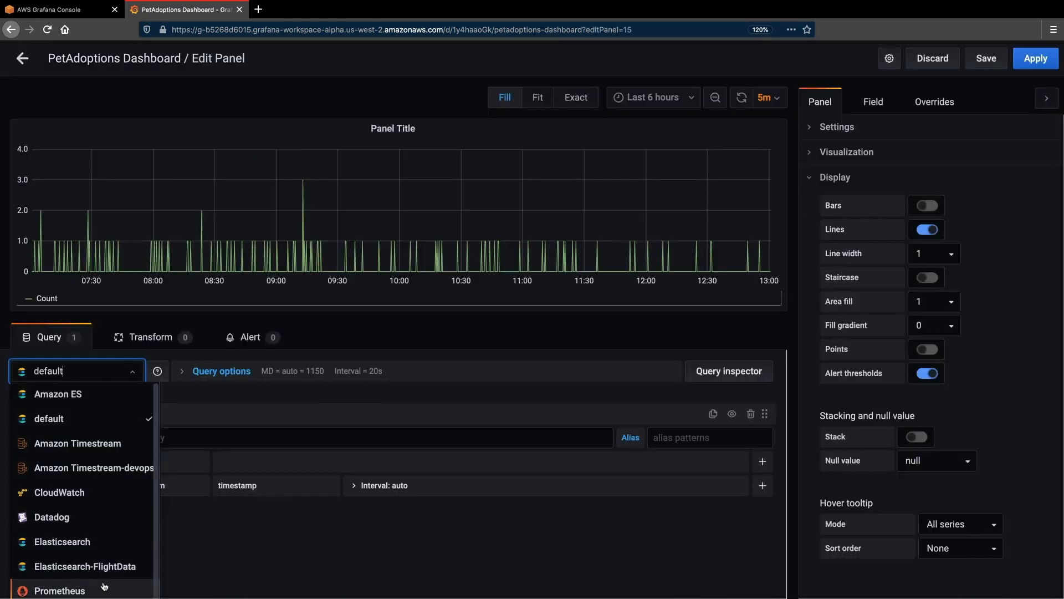
pyautogui.click(60, 590)
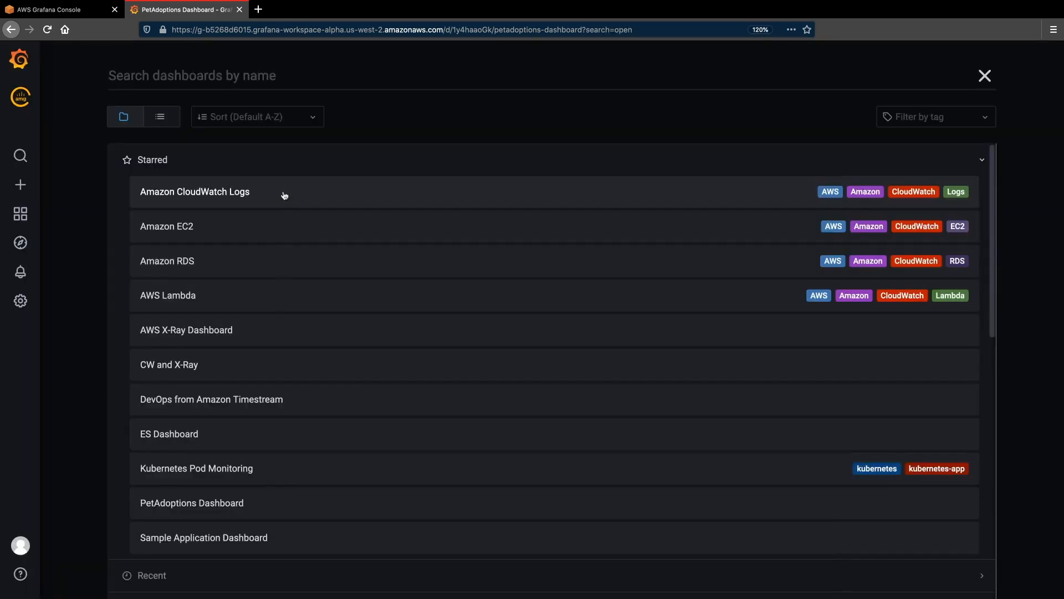
# Step: From AWS X-Ray Dashboard, open the first POST trace in Explore and expand the payment API span
pyautogui.click(186, 329)
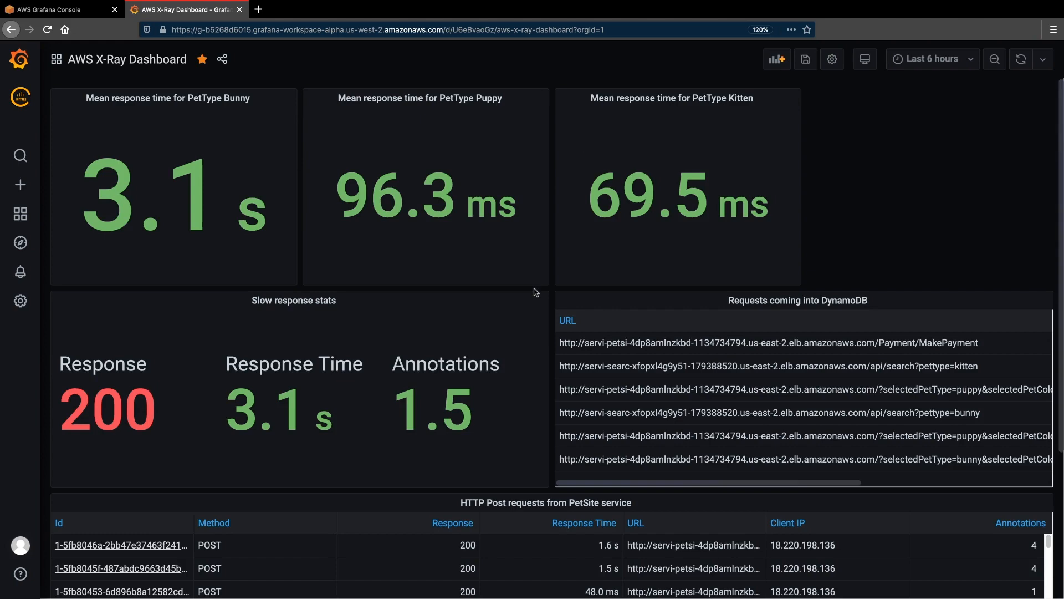
pyautogui.click(121, 546)
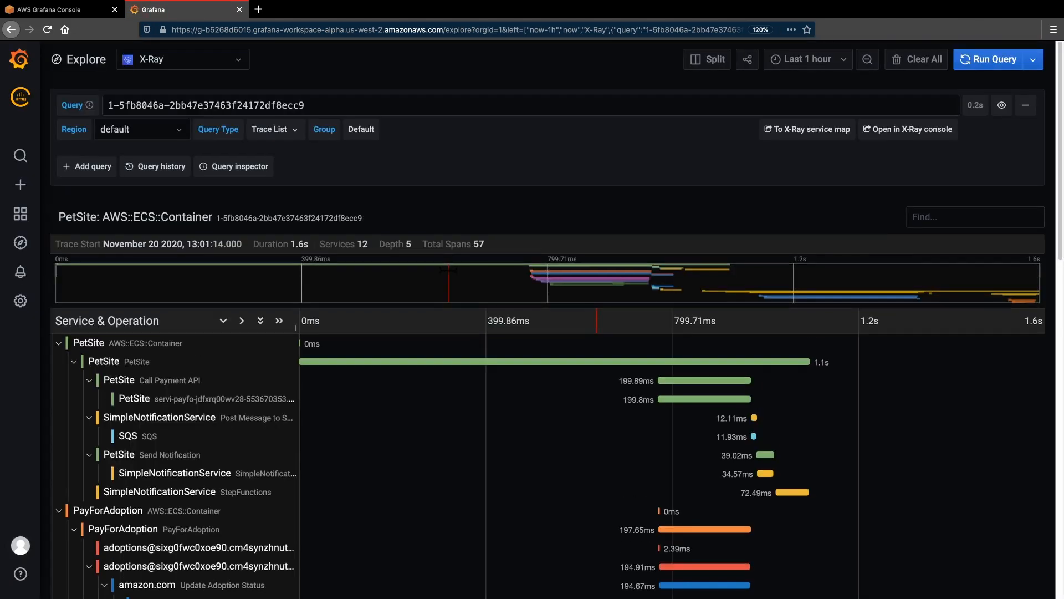
pyautogui.moveTo(134, 398)
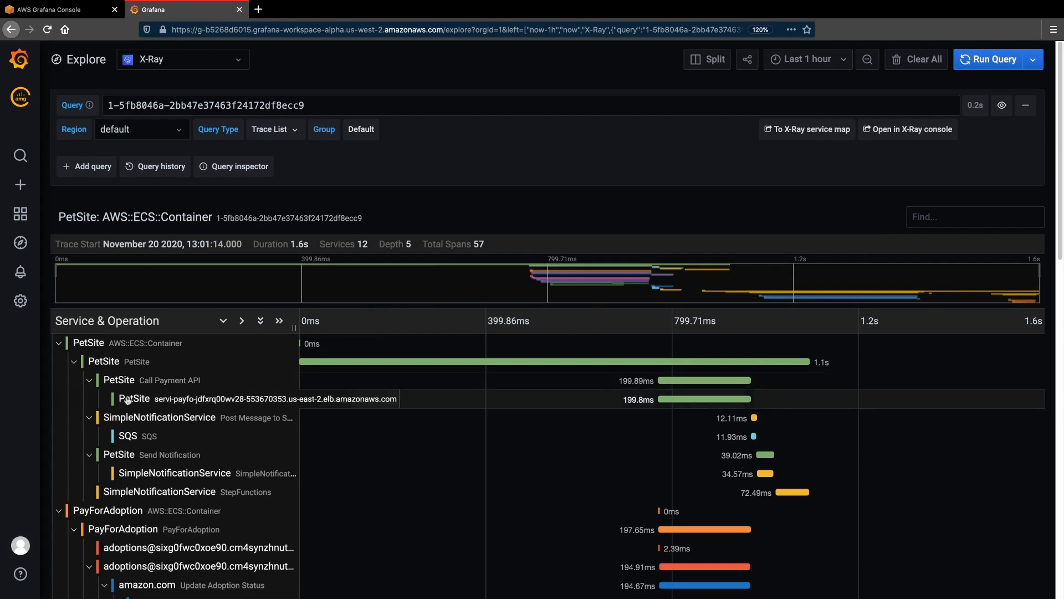
pyautogui.click(134, 398)
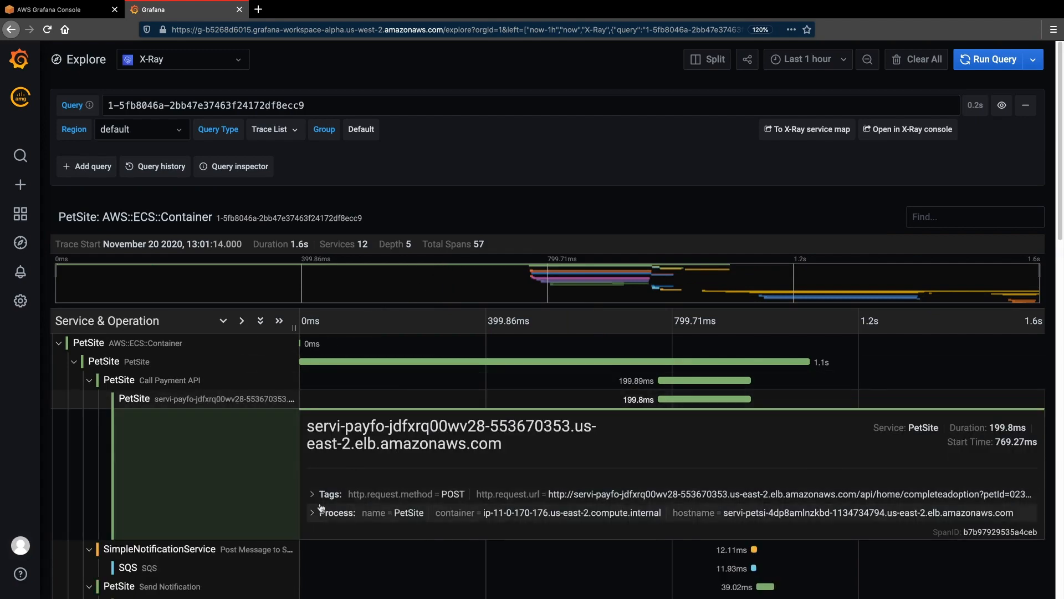
pyautogui.scroll(-3)
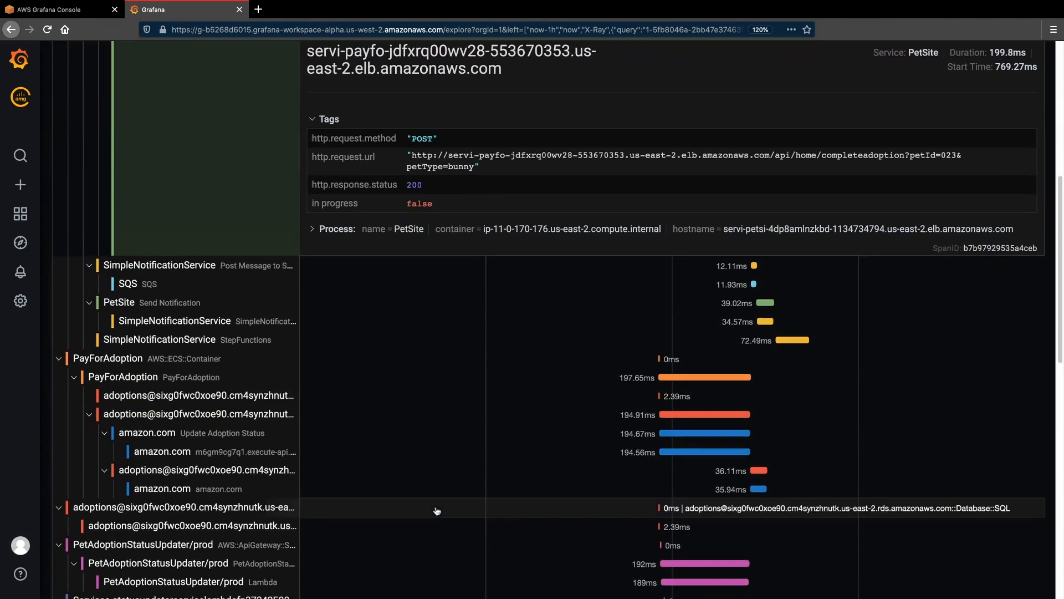
pyautogui.scroll(3)
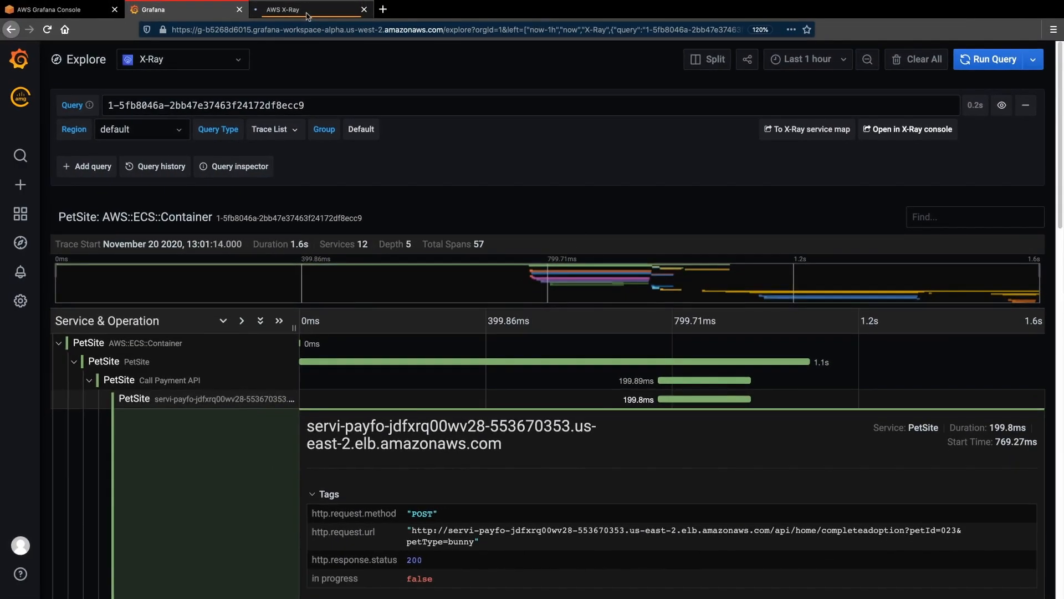
# Step: Review trace 1-5fb8046a-2bb47e37463f24172df8ecc9's map and span timeline in the AWS X-Ray console
pyautogui.click(908, 129)
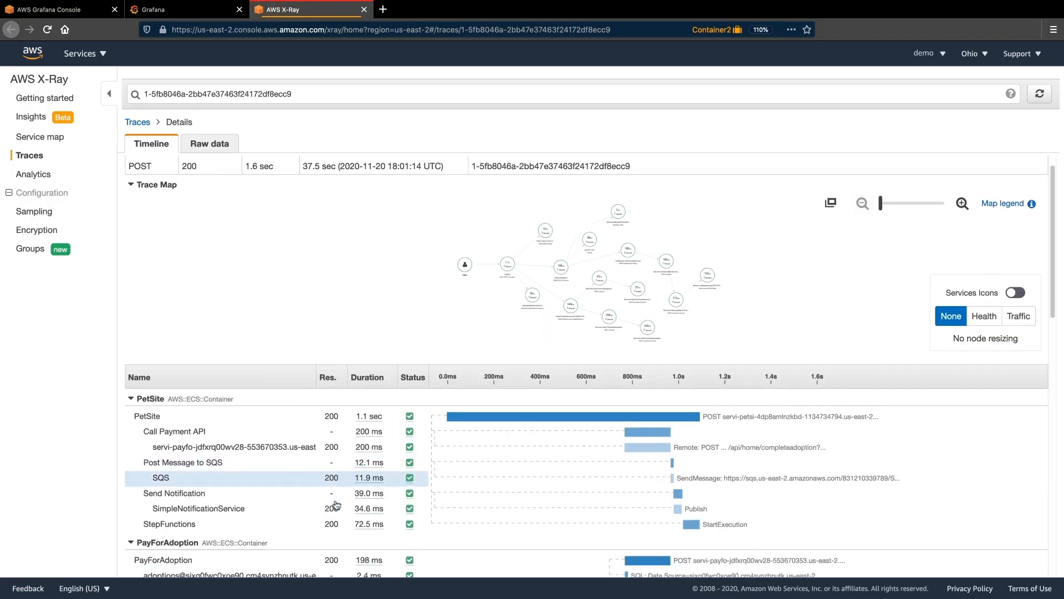
pyautogui.scroll(-3)
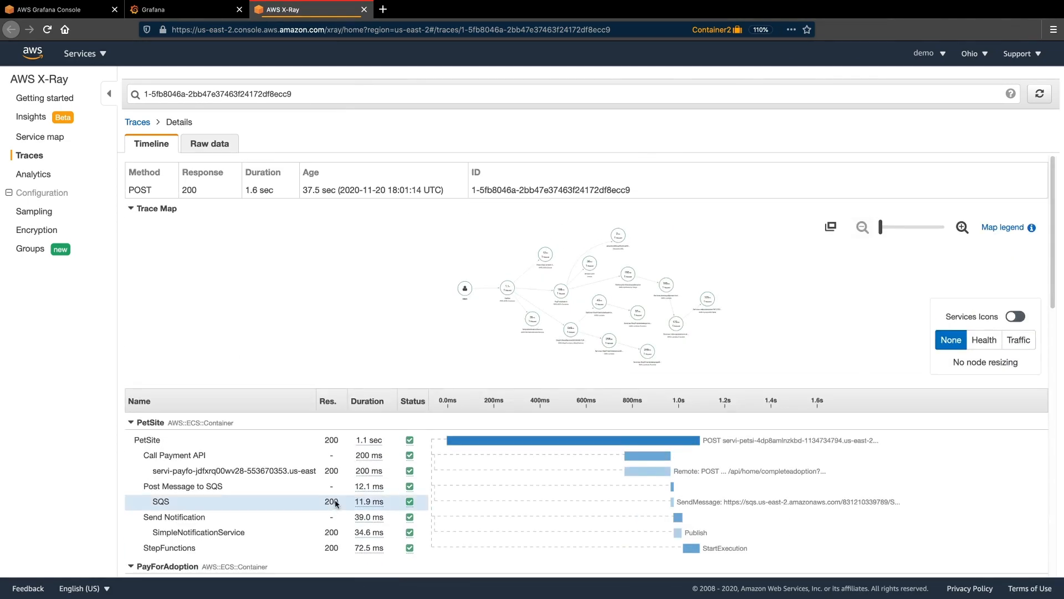
pyautogui.moveTo(367, 34)
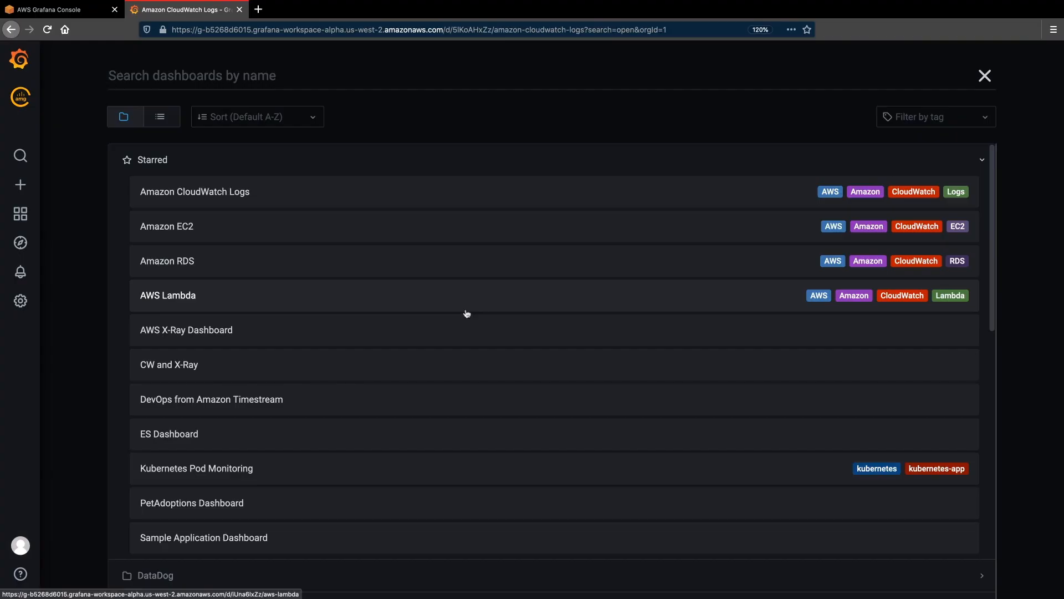
# Step: Browse the AWS Lambda dashboard's per-function details, narrowing Invocations per function to roughly 05:50–07:55
pyautogui.click(168, 295)
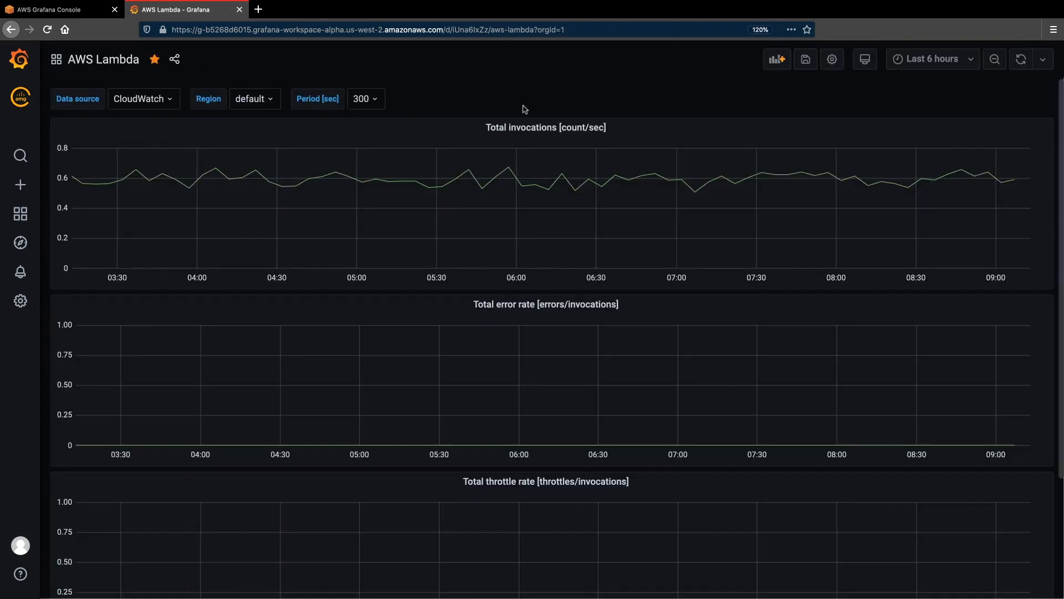
pyautogui.moveTo(408, 171)
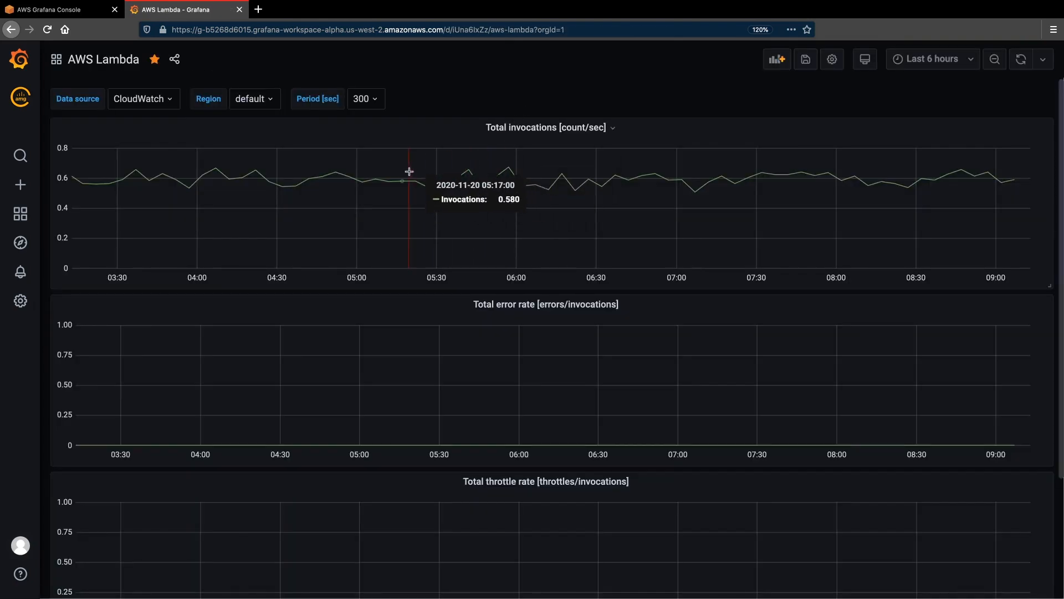
pyautogui.scroll(-3)
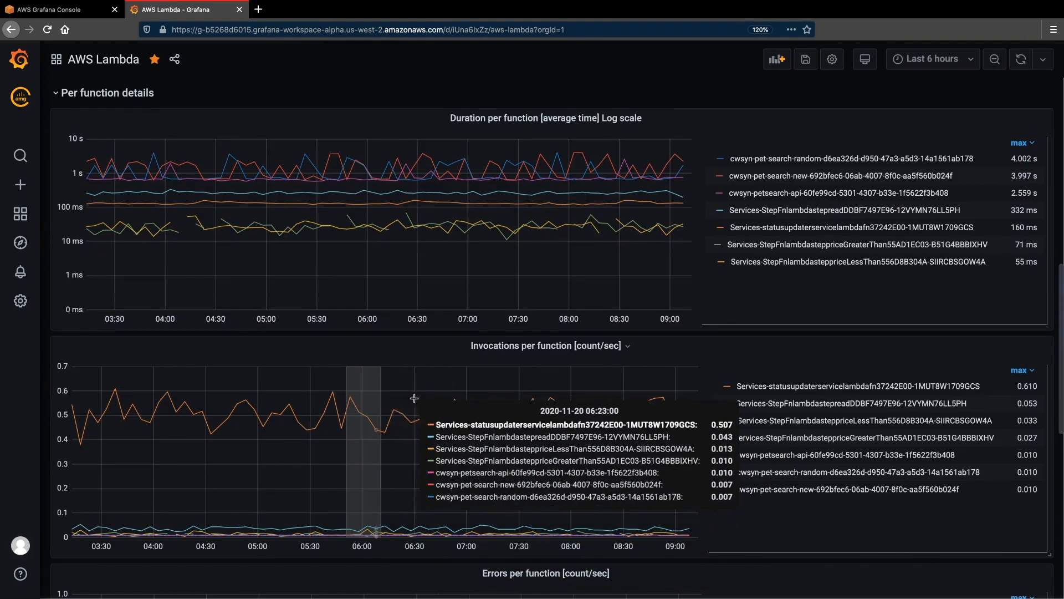
pyautogui.moveTo(349, 441); pyautogui.dragTo(380, 441)
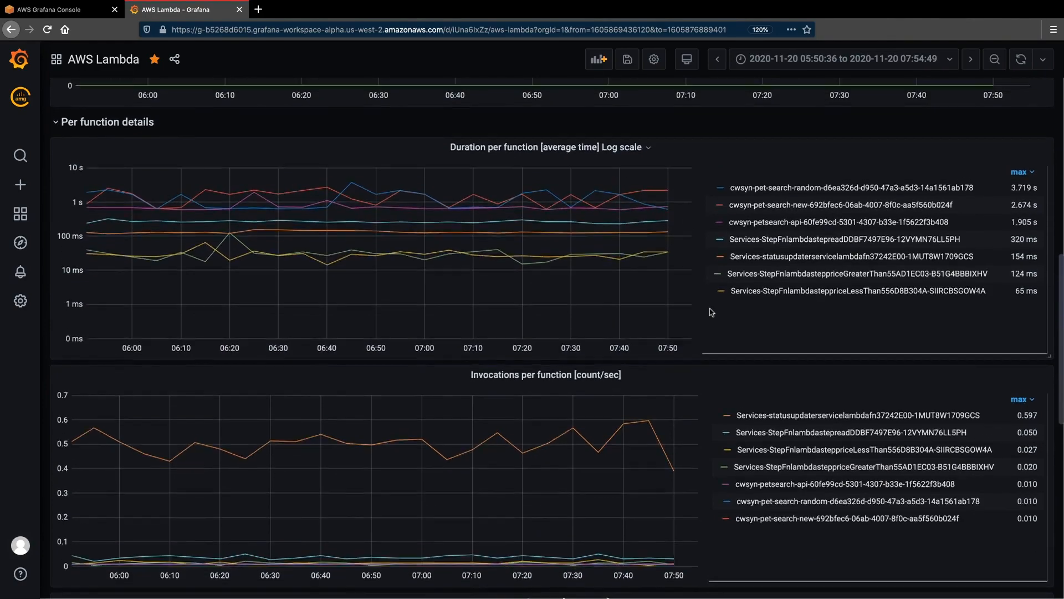
pyautogui.scroll(3)
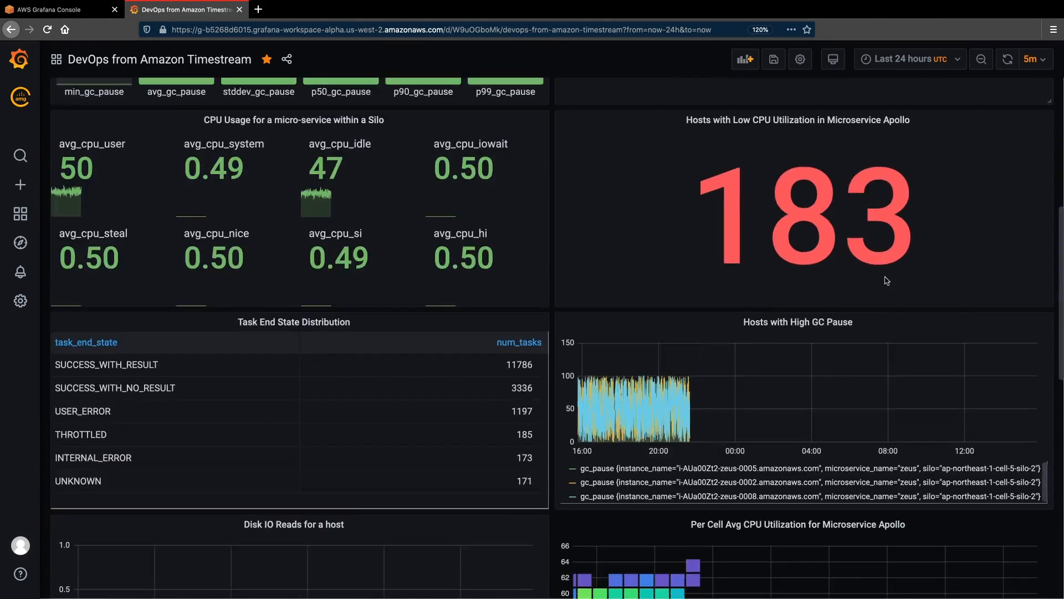
# Step: Scroll through the Timestream DevOps tables, then bring up the starred dashboards list
pyautogui.scroll(-3)
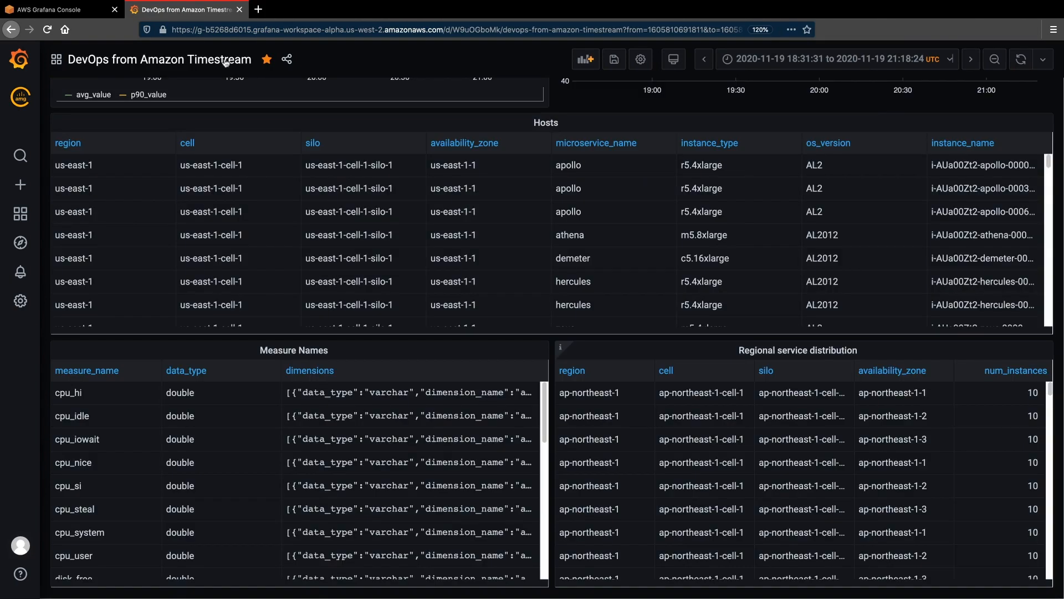
pyautogui.click(20, 156)
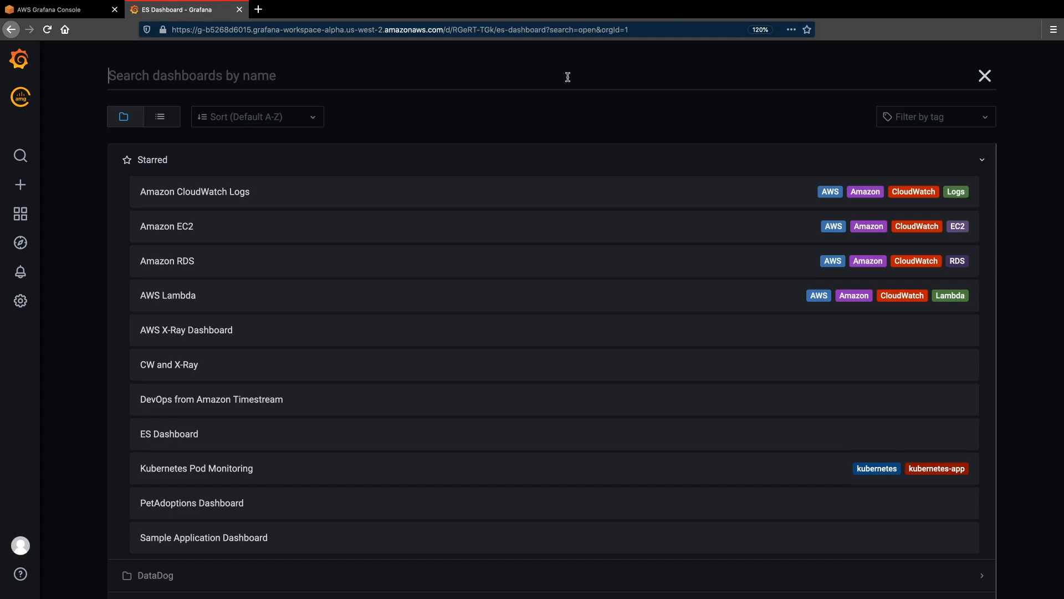
pyautogui.moveTo(566, 434)
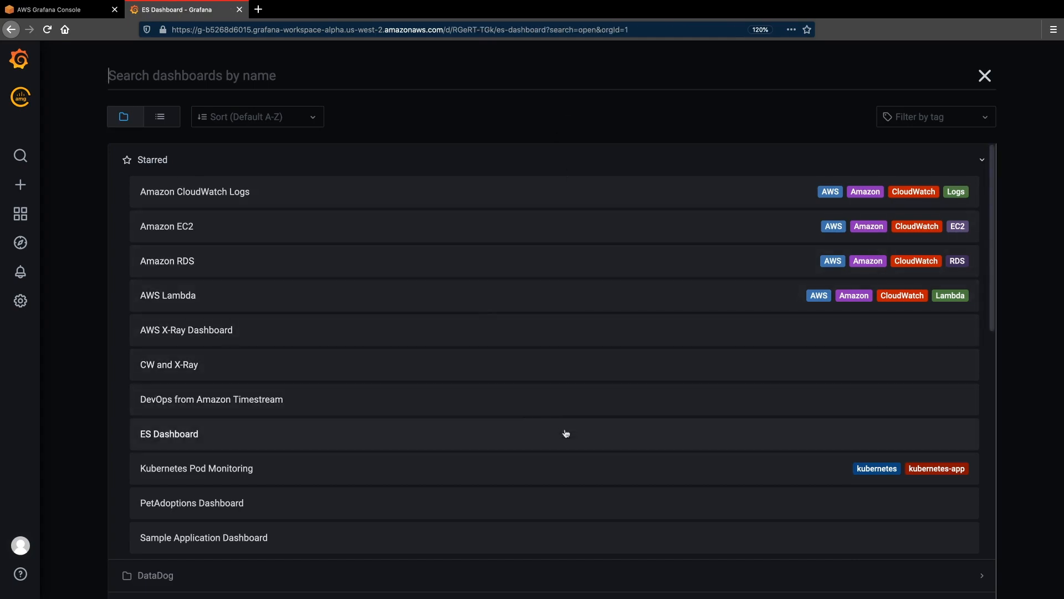